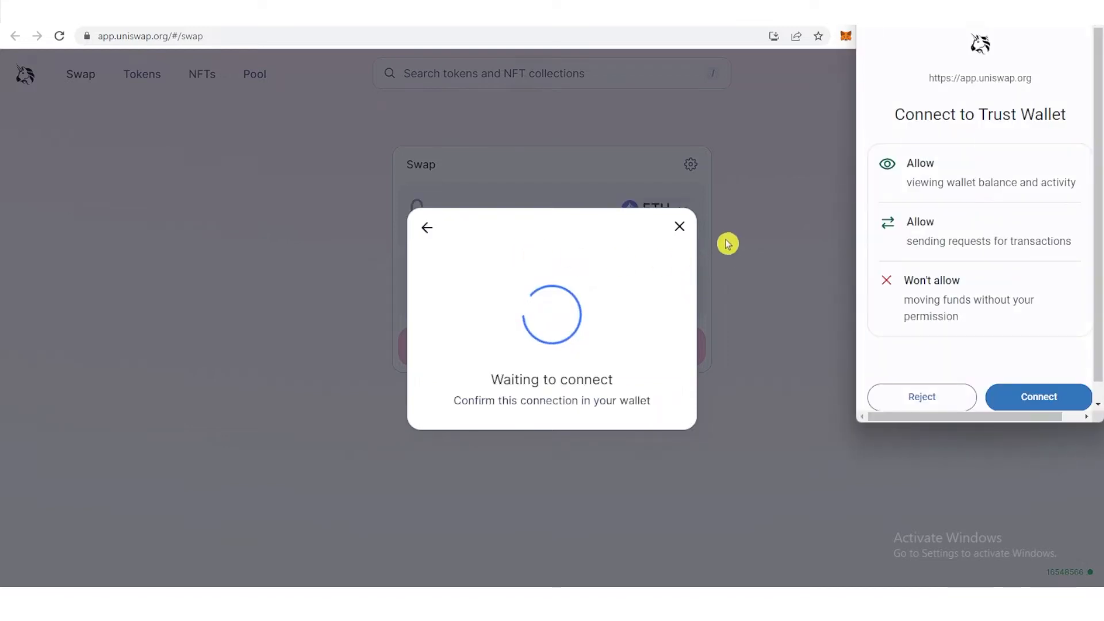
Approve the Trust Wallet connection so Uniswap links to the Ethereum account.
click(1038, 396)
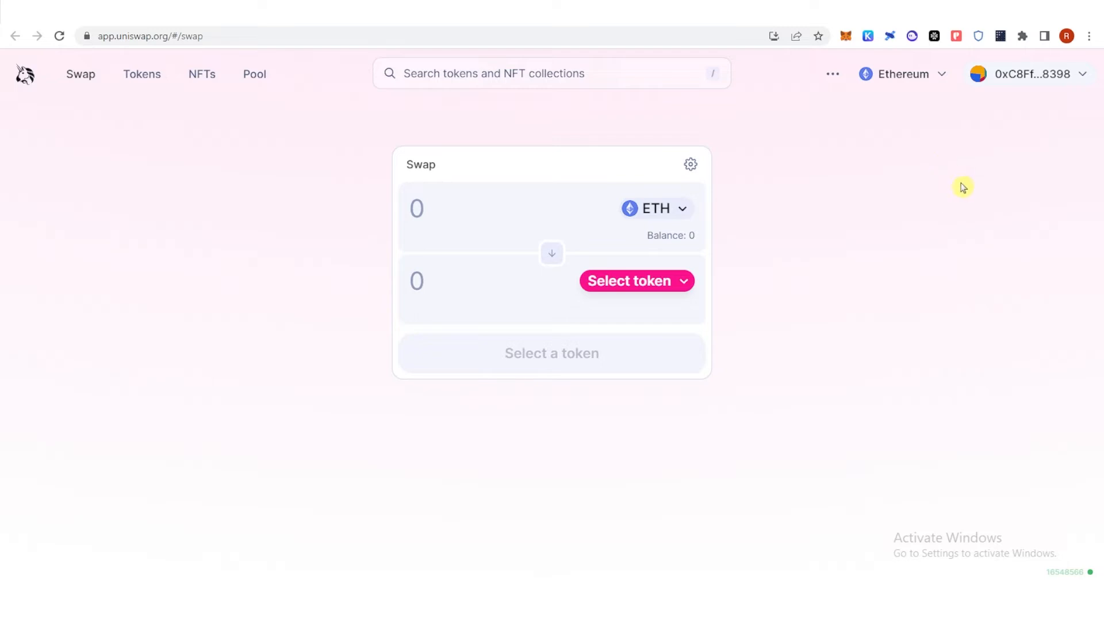
mouse_move(960, 59)
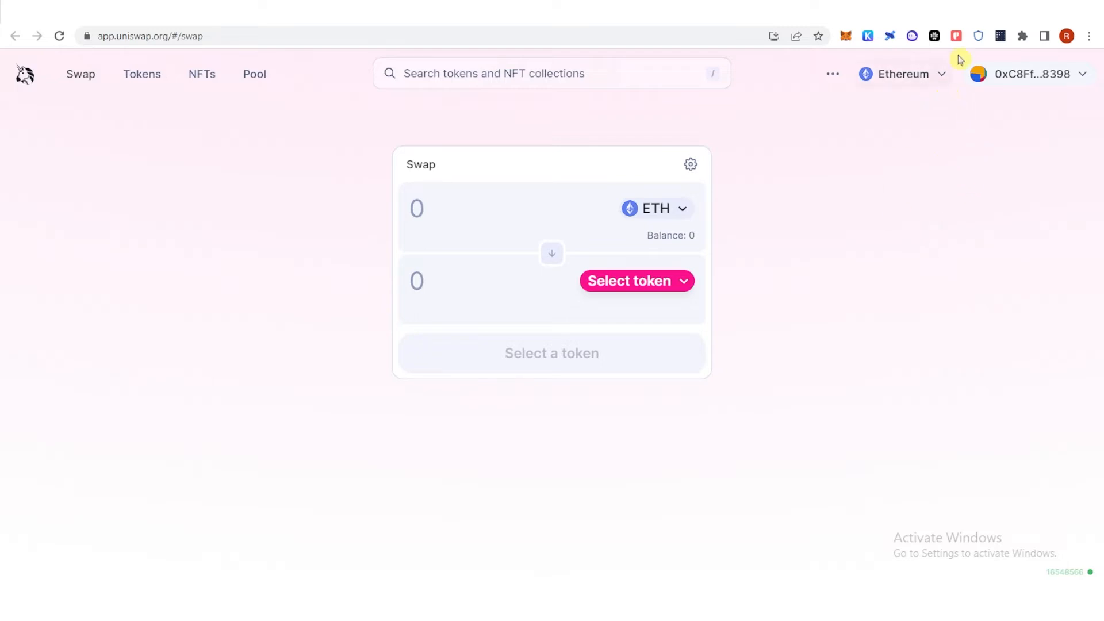
click(978, 35)
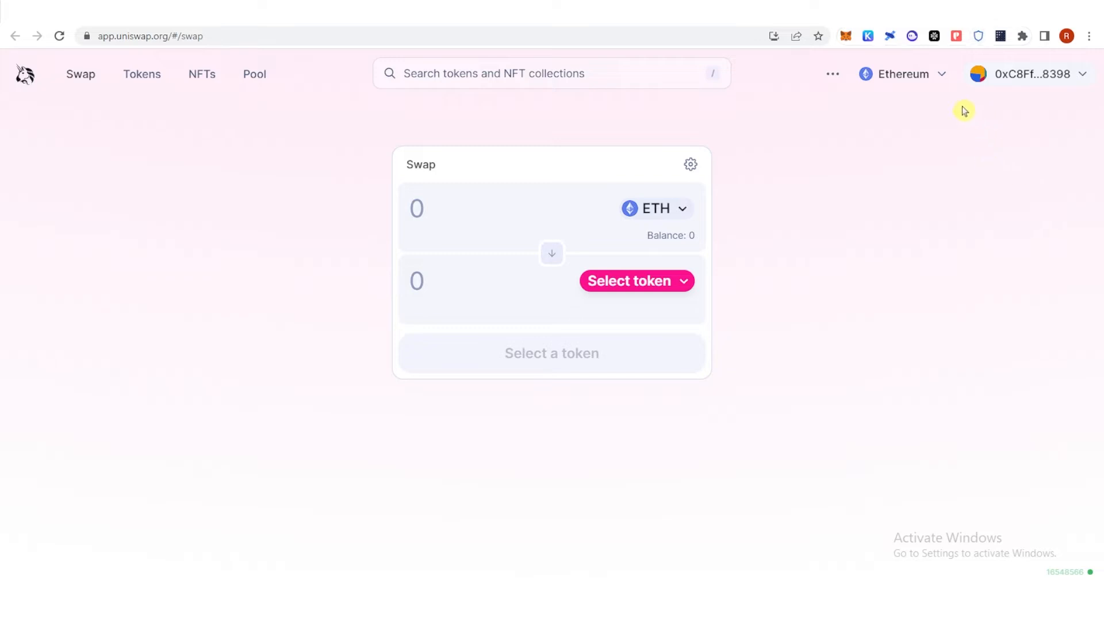
mouse_move(967, 106)
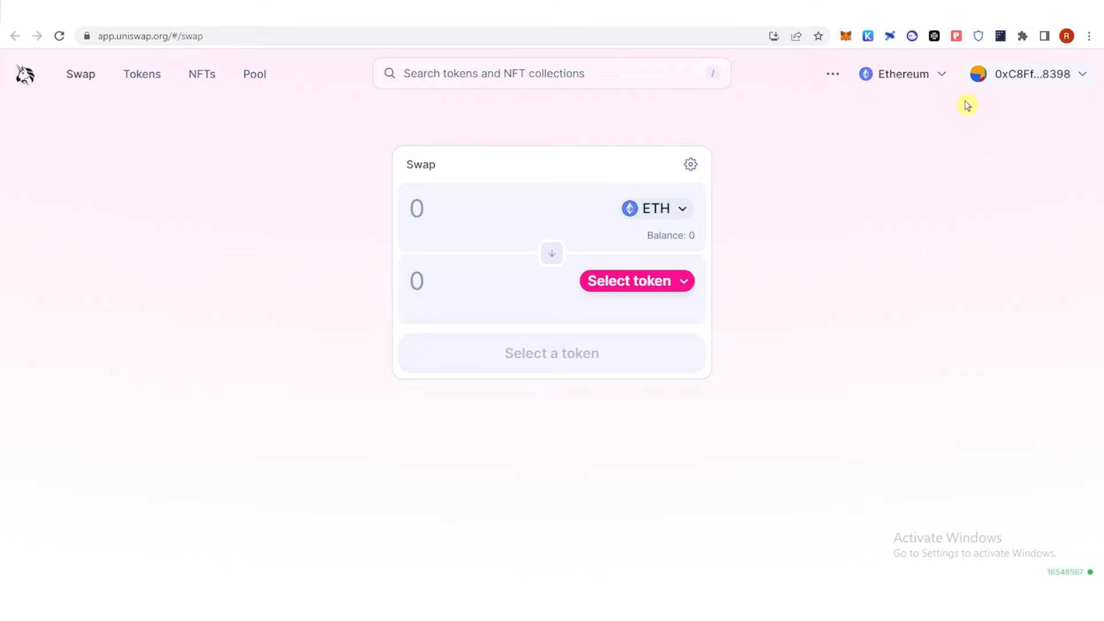
mouse_move(903, 191)
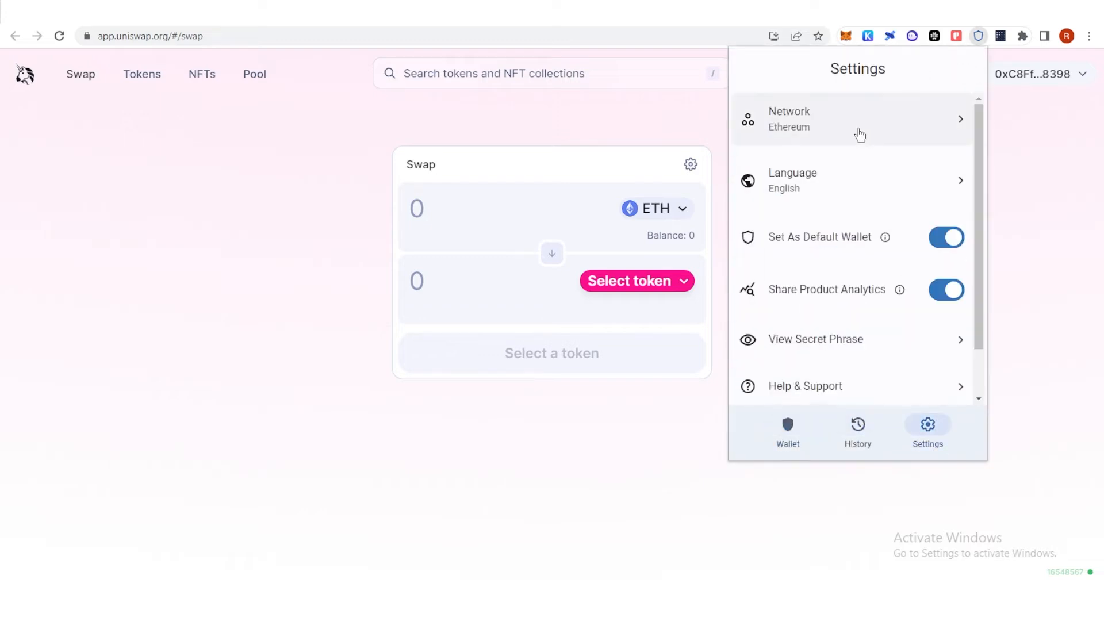
click(852, 118)
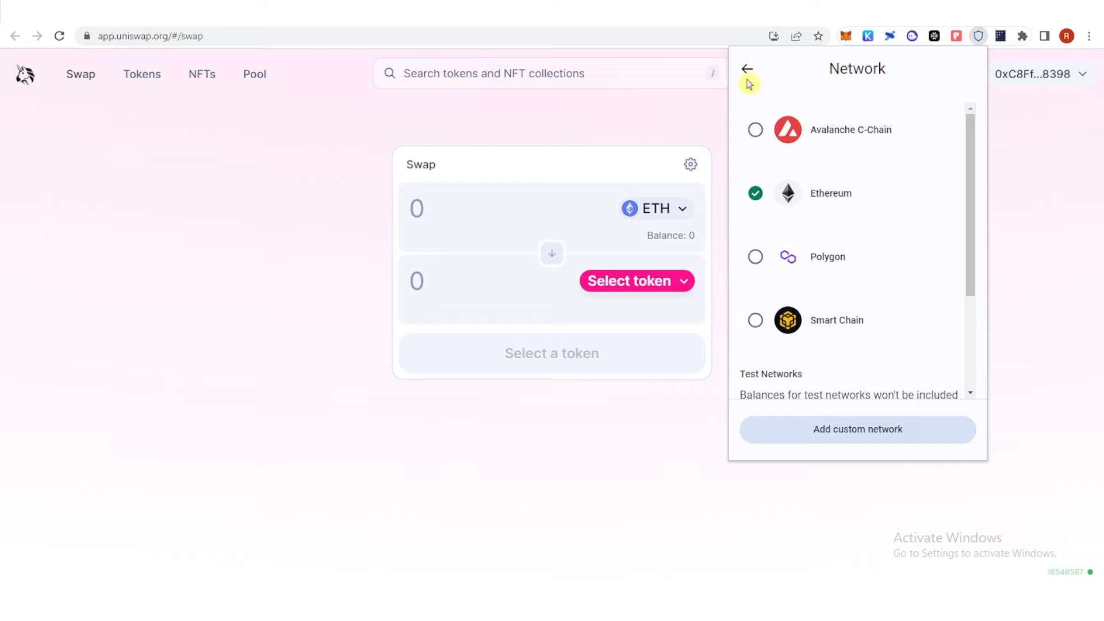
click(746, 69)
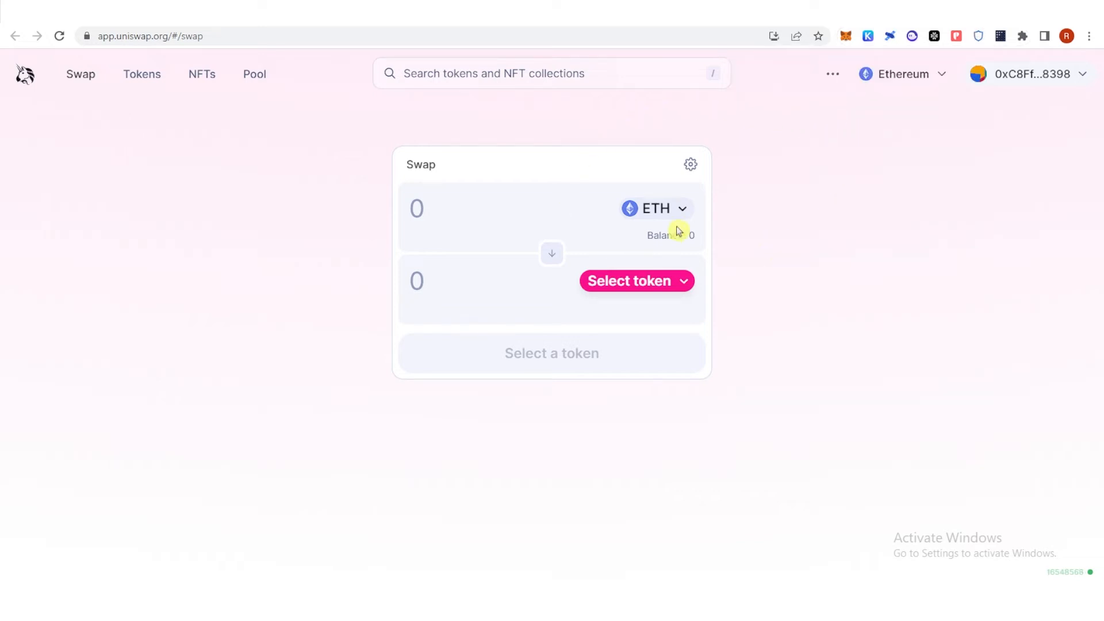
mouse_move(631, 267)
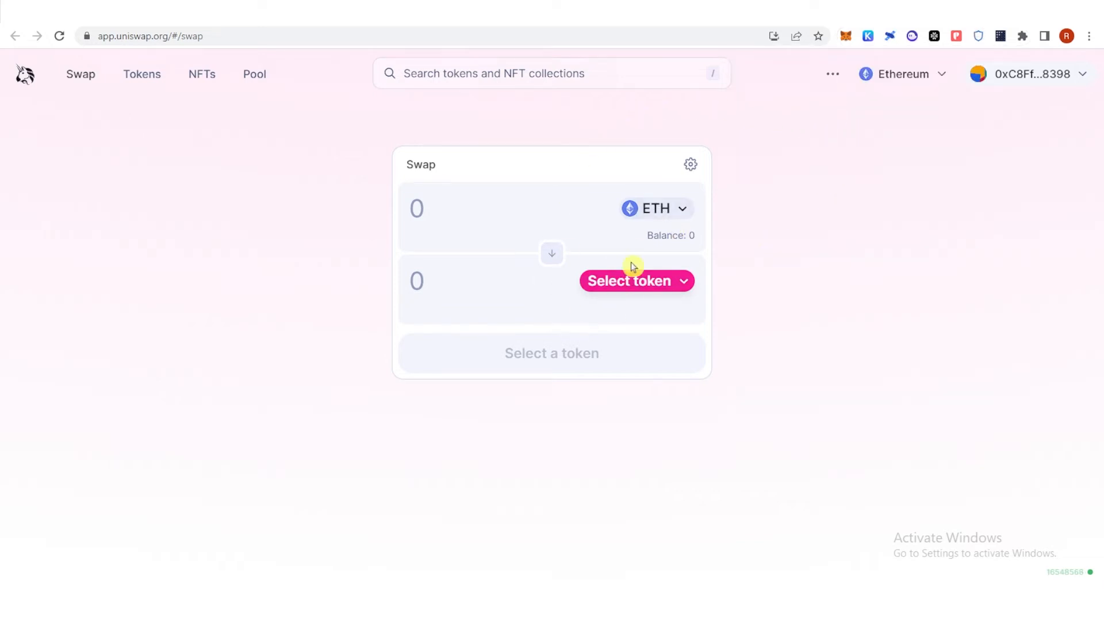
Pick USDT as the token to sell and Ankr as the token to receive.
click(634, 280)
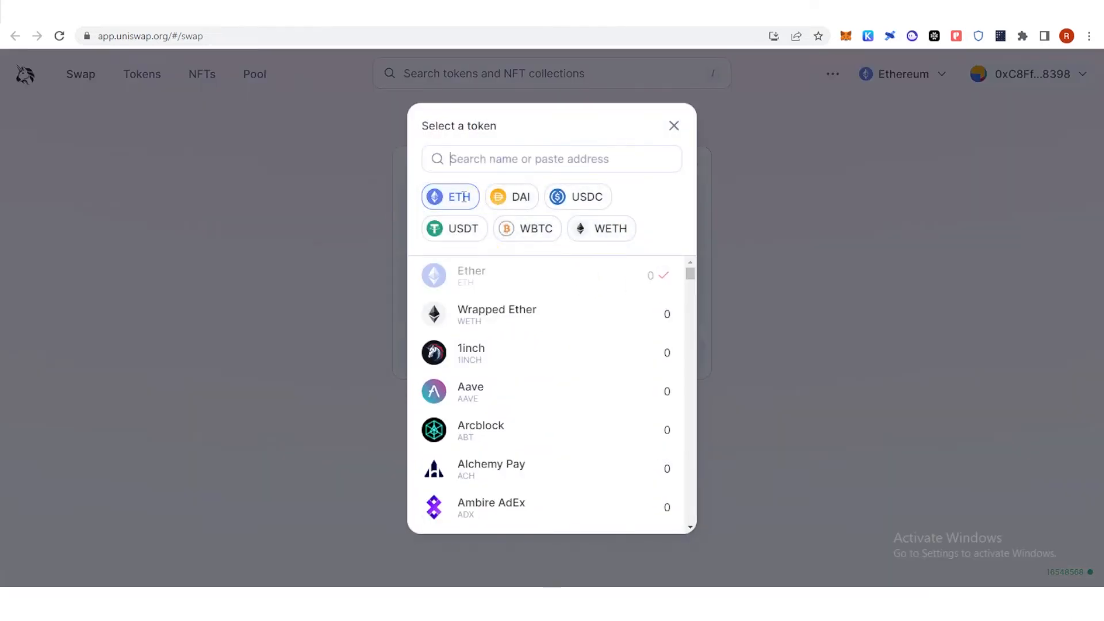
click(453, 228)
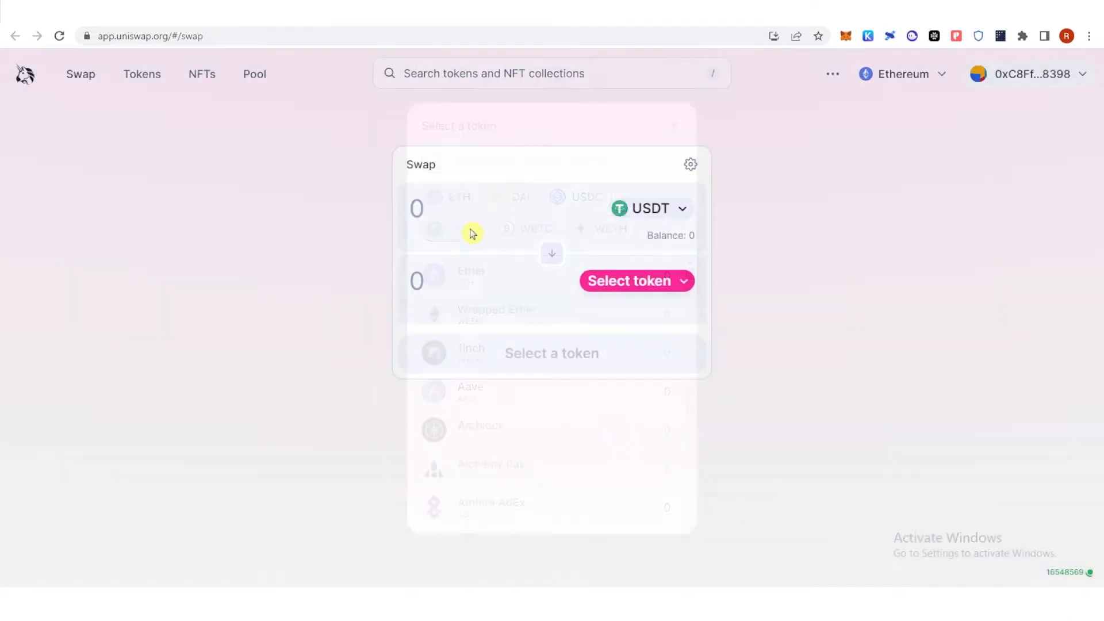
click(629, 280)
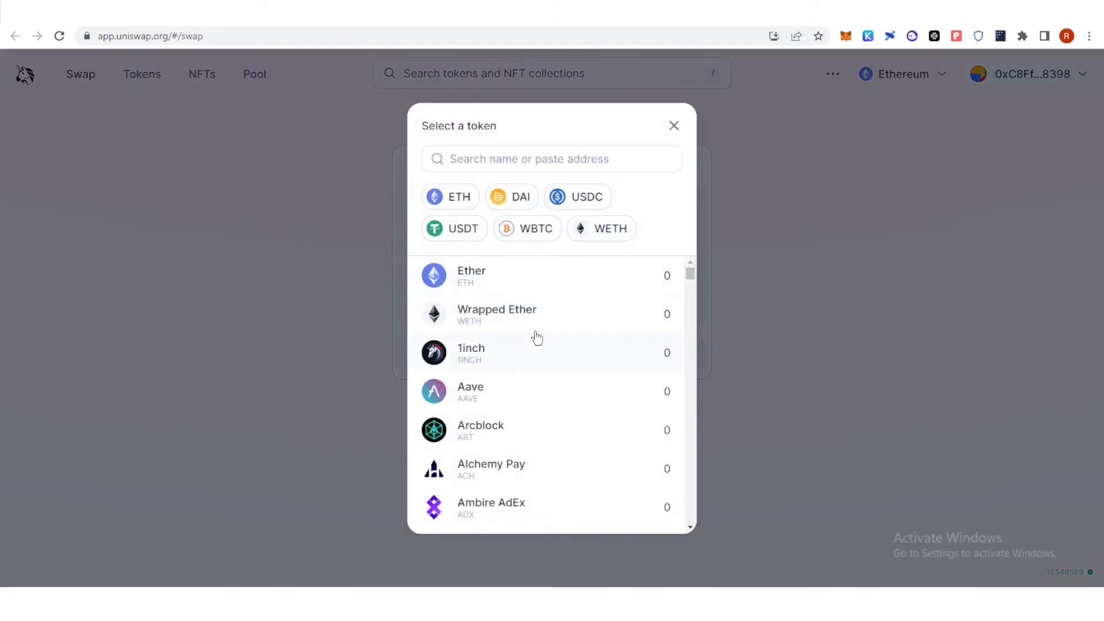
scroll(down, 3)
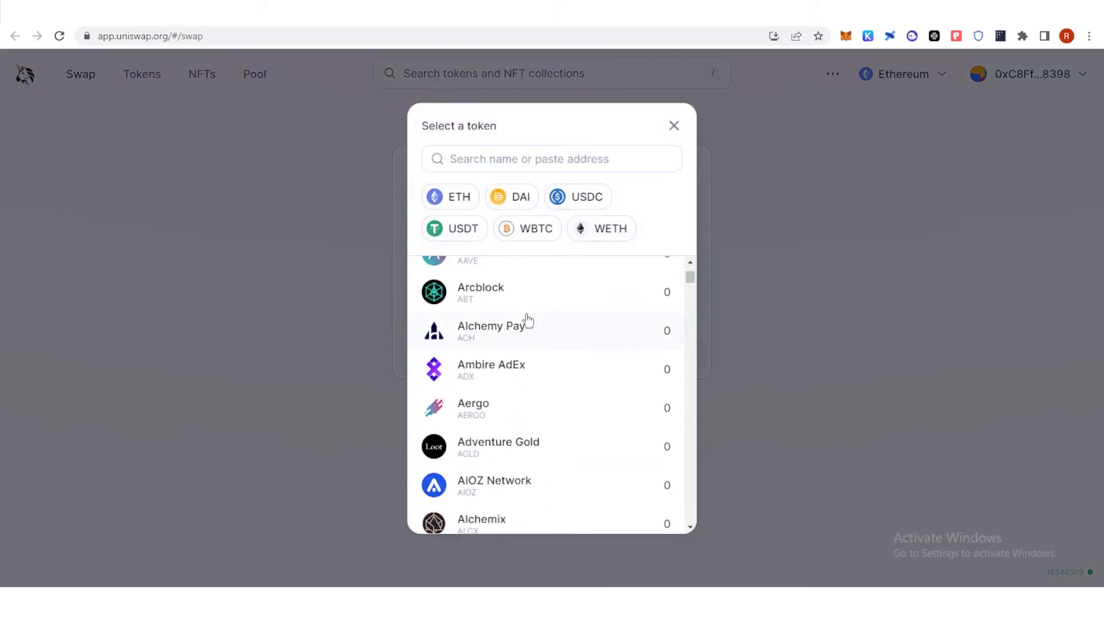
mouse_move(545, 321)
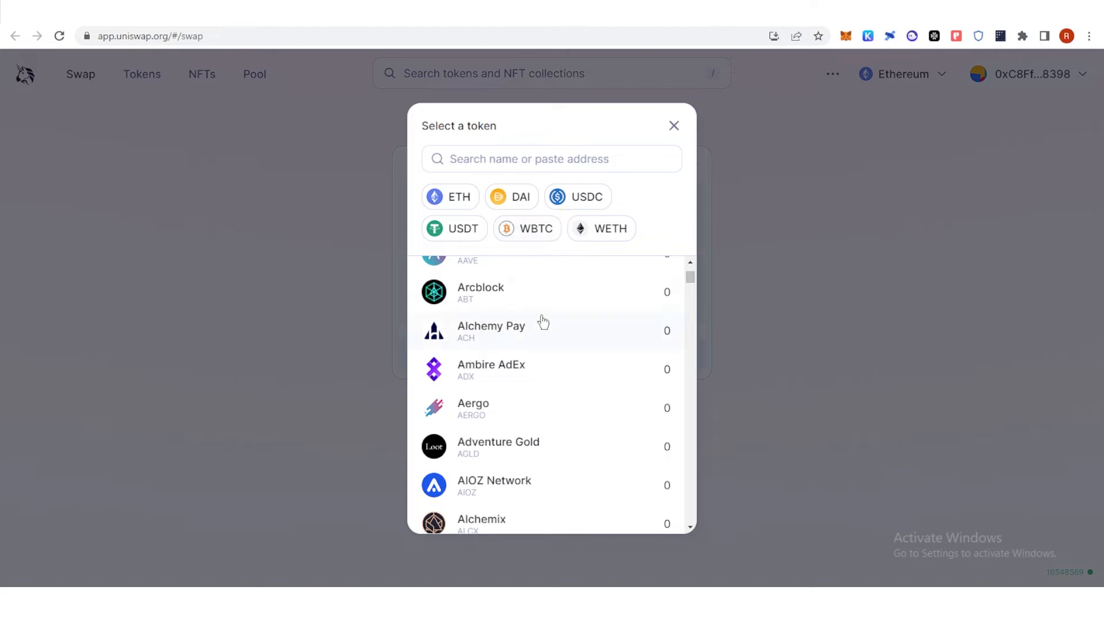
scroll(down, 3)
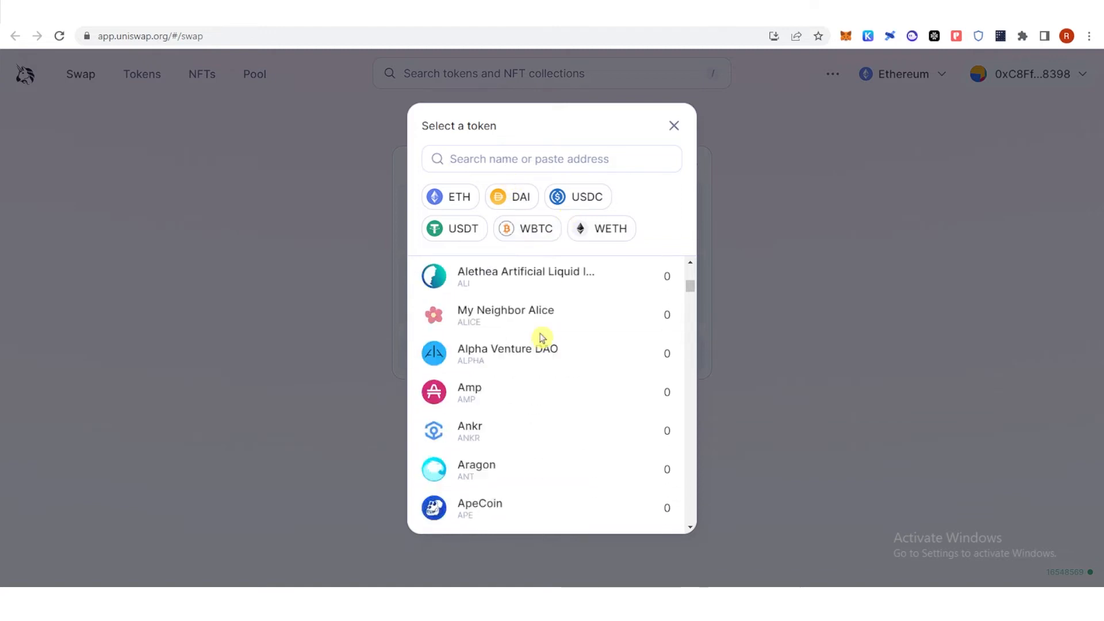
click(469, 430)
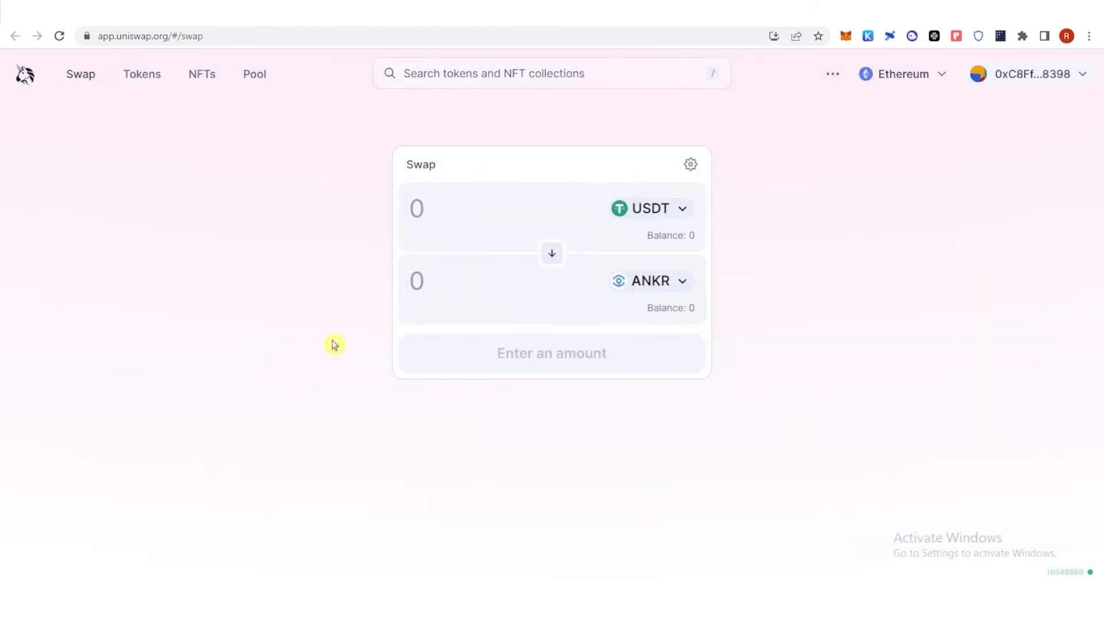
Enter 10 as the USDT amount to sell.
click(492, 208)
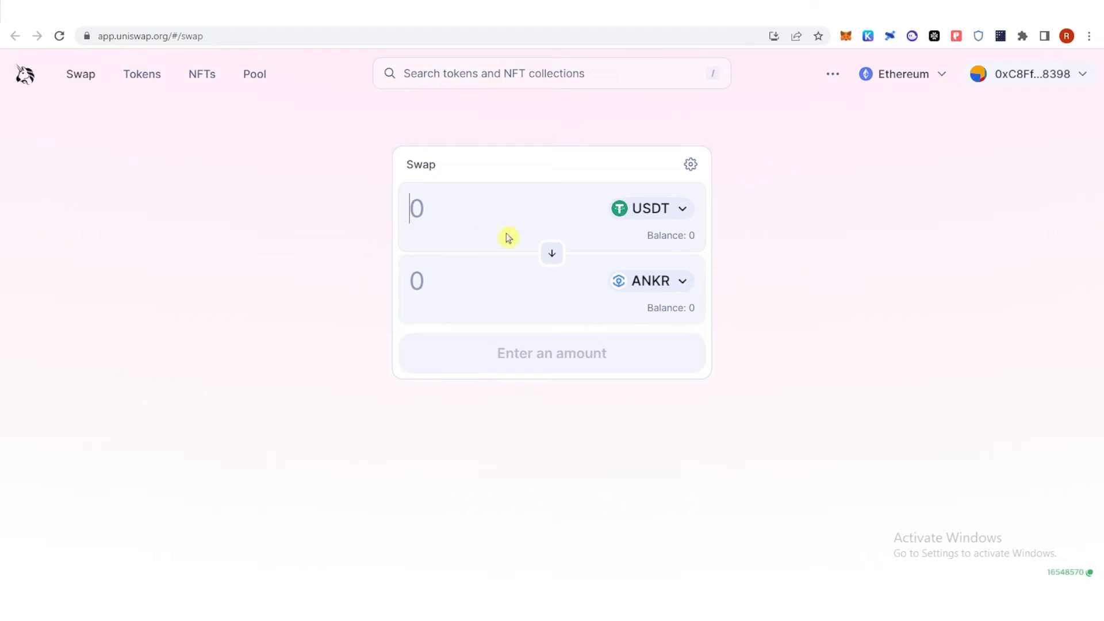
mouse_move(717, 235)
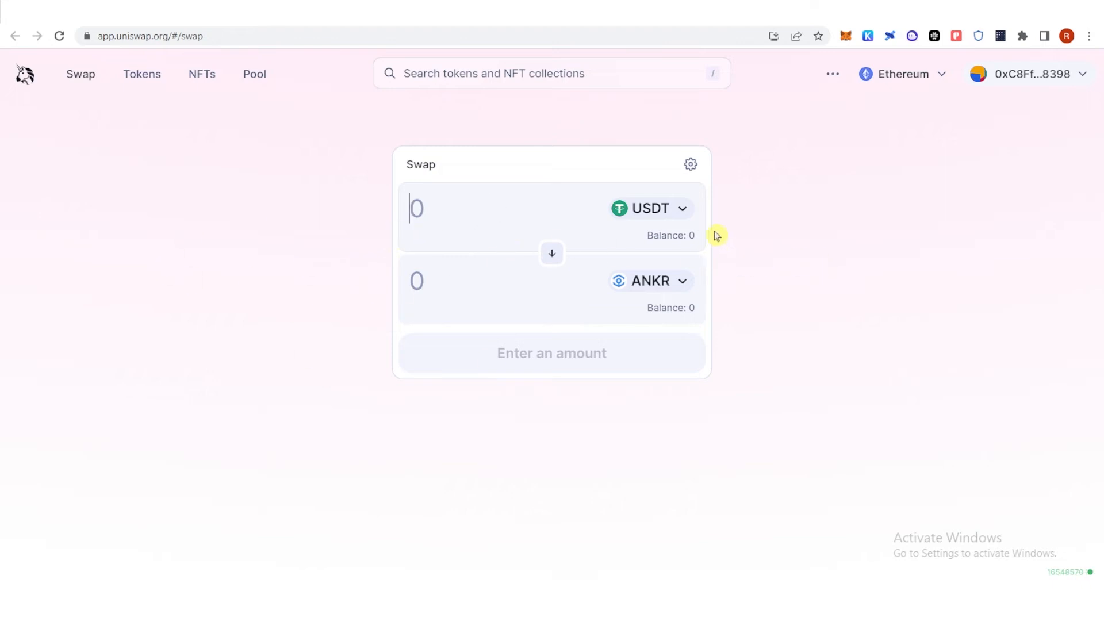
text(10)
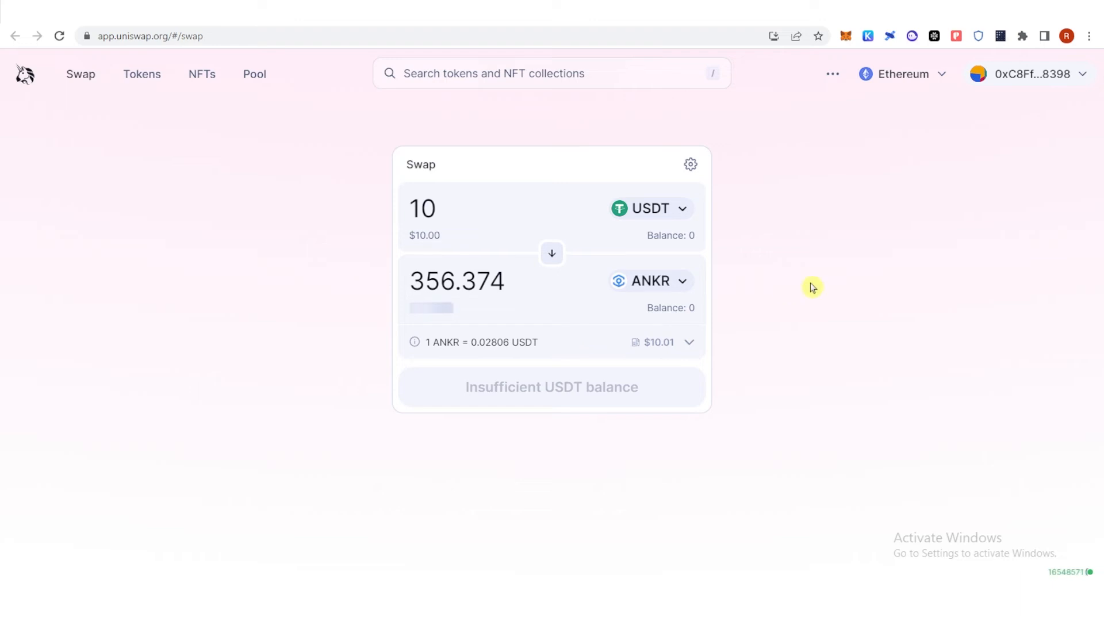
mouse_move(809, 273)
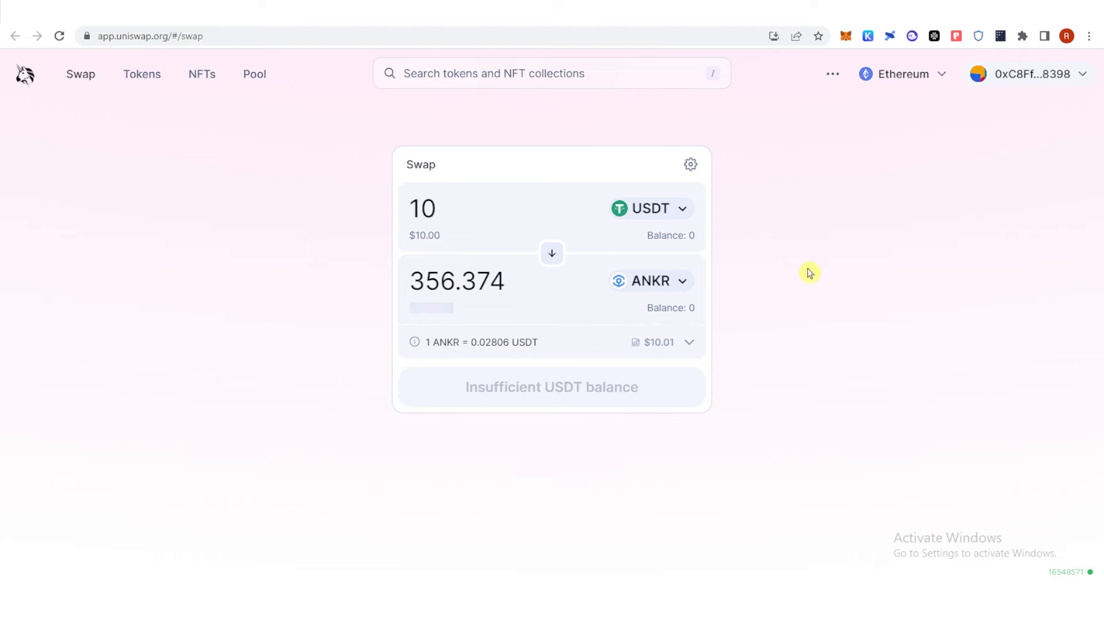
mouse_move(760, 273)
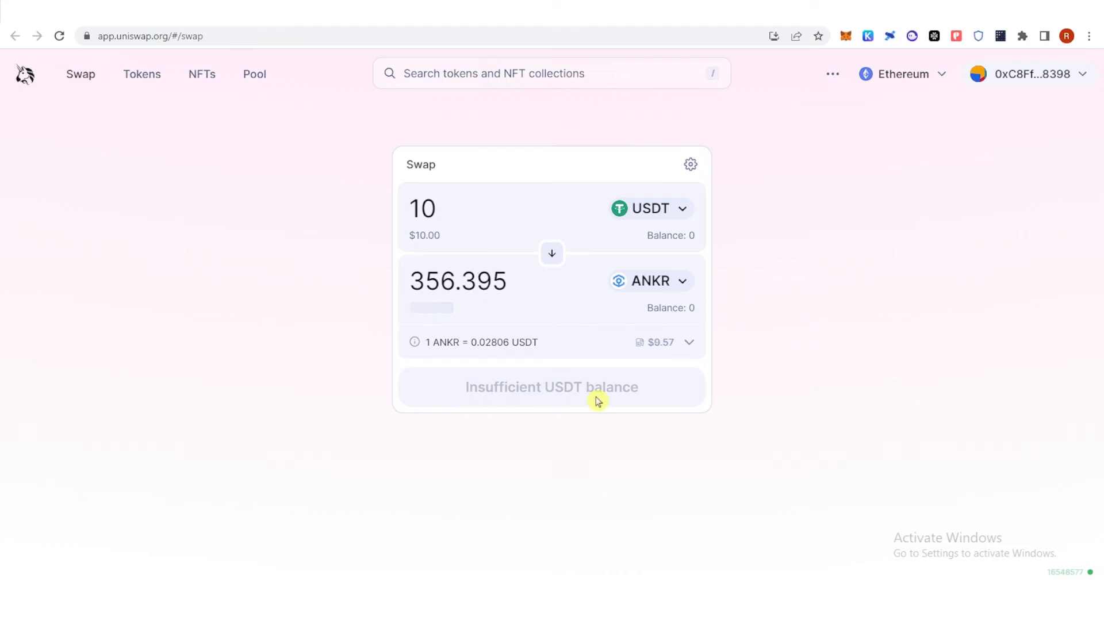
mouse_move(564, 407)
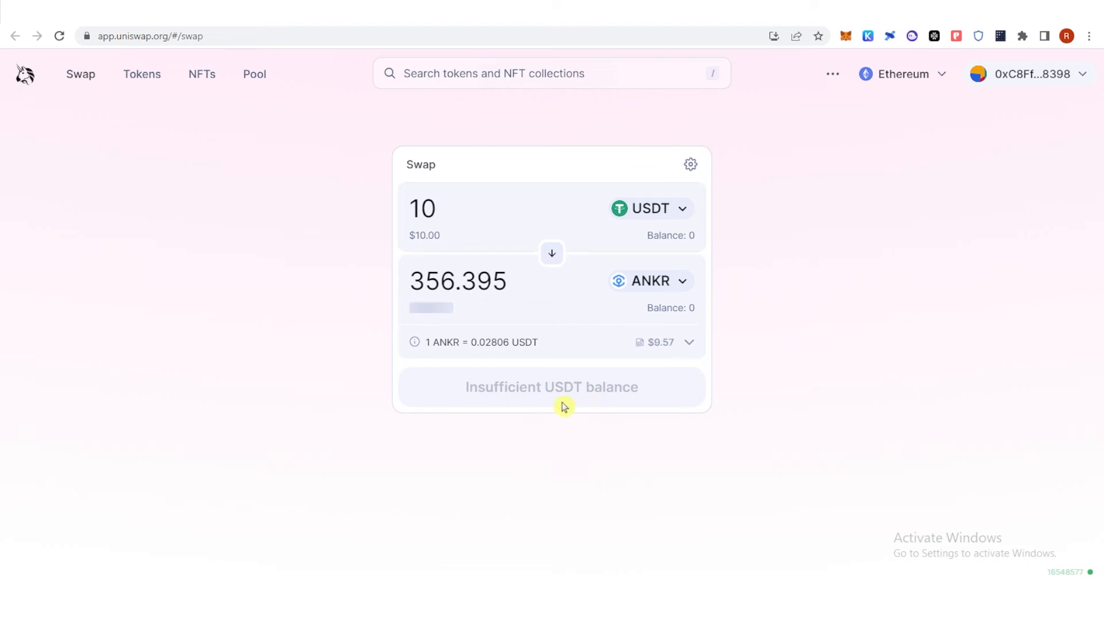
mouse_move(580, 385)
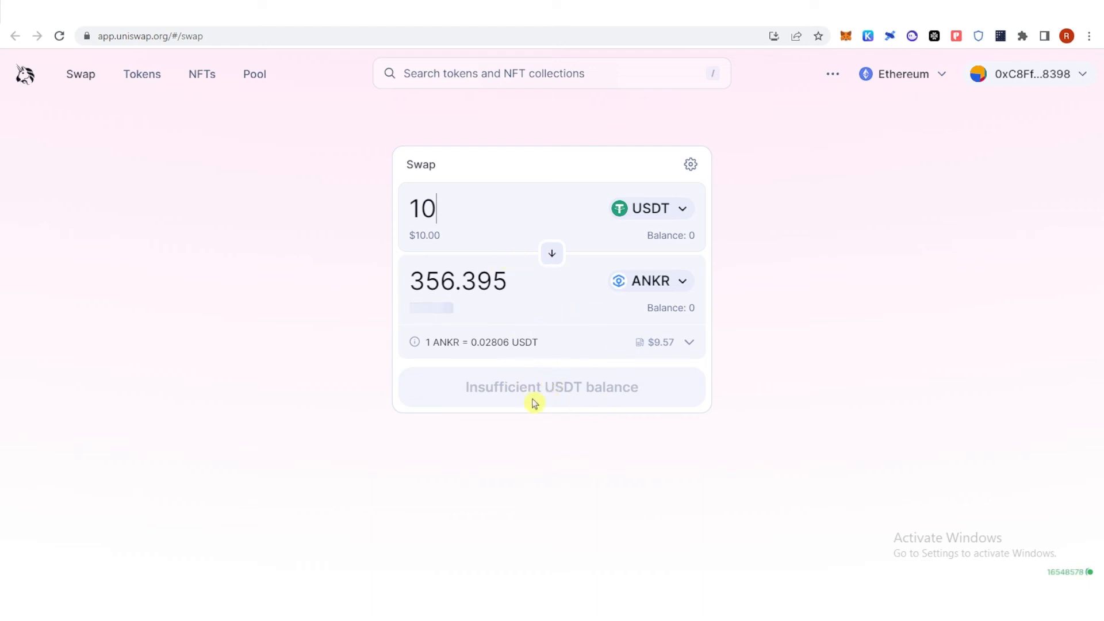
mouse_move(296, 295)
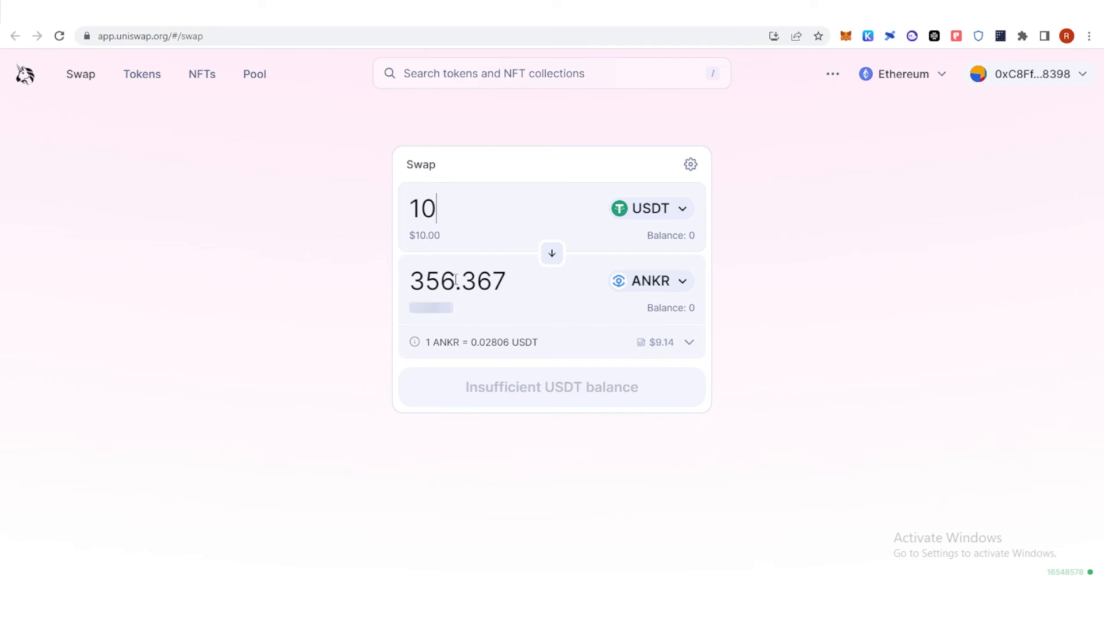
mouse_move(862, 173)
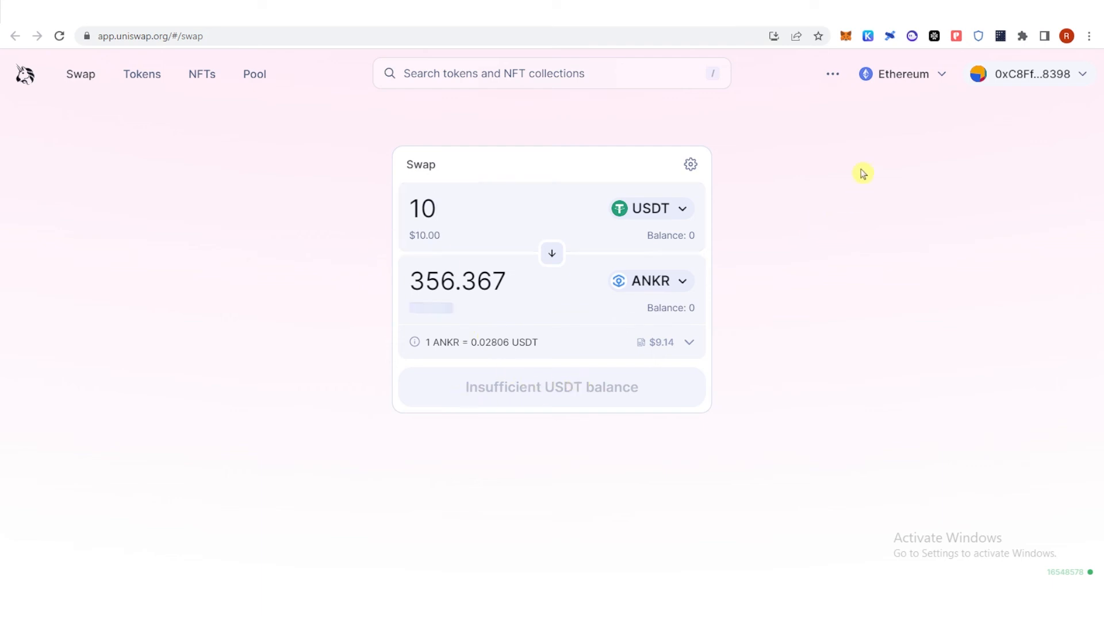
mouse_move(1004, 283)
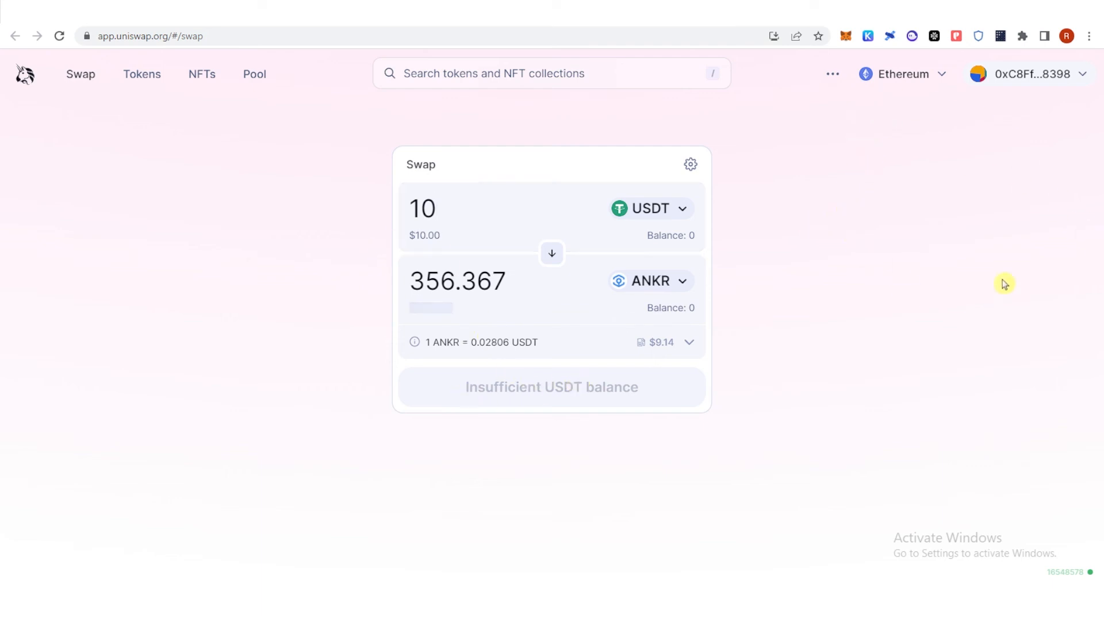
mouse_move(780, 126)
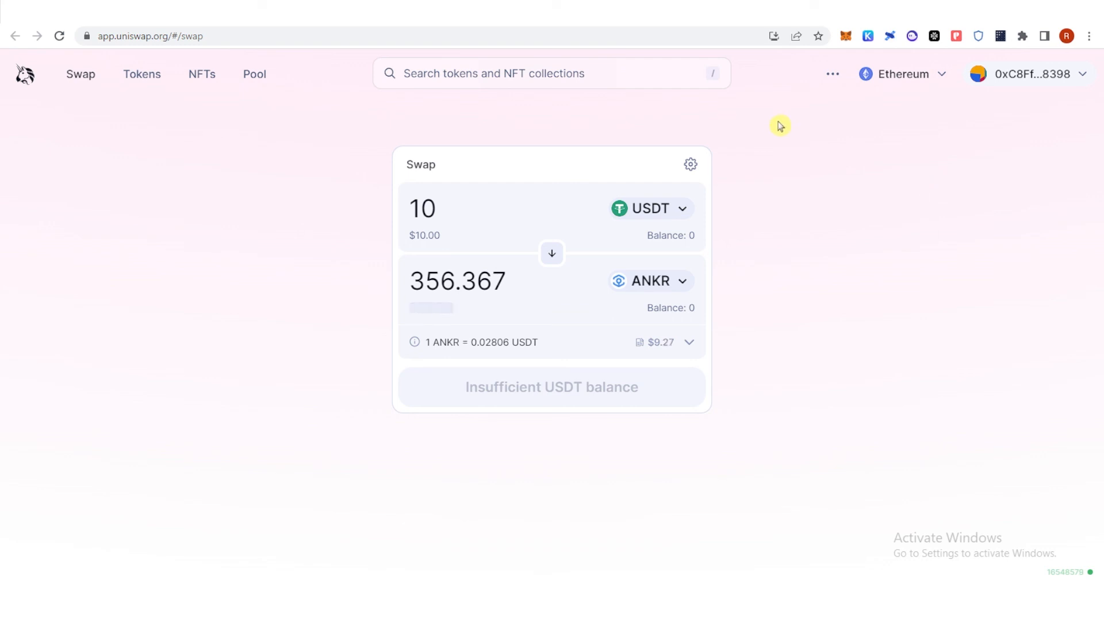
mouse_move(797, 273)
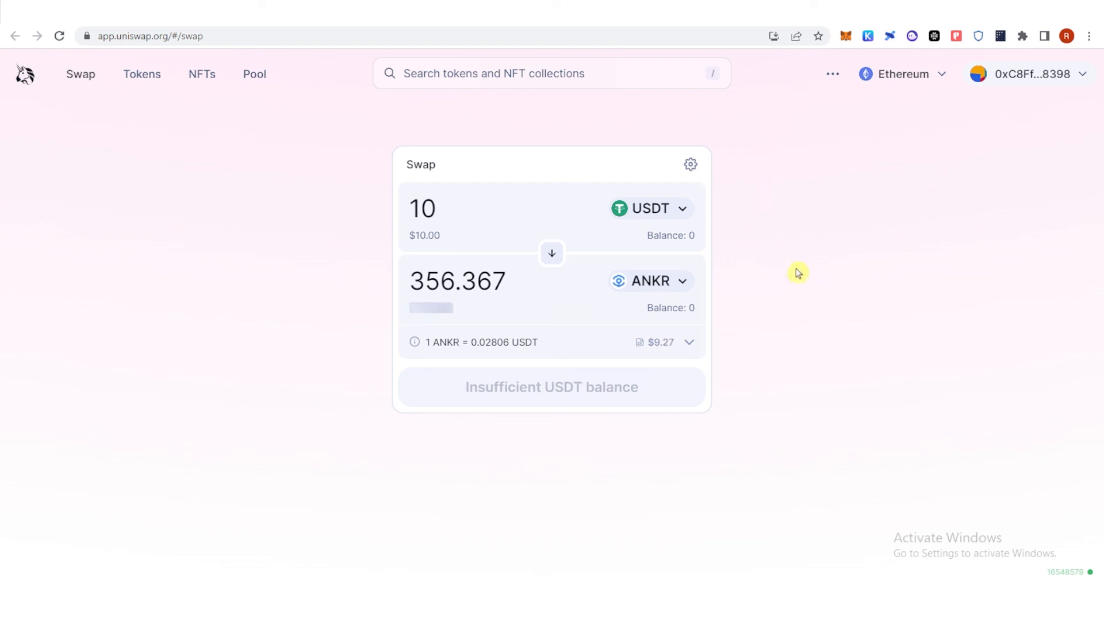
mouse_move(796, 263)
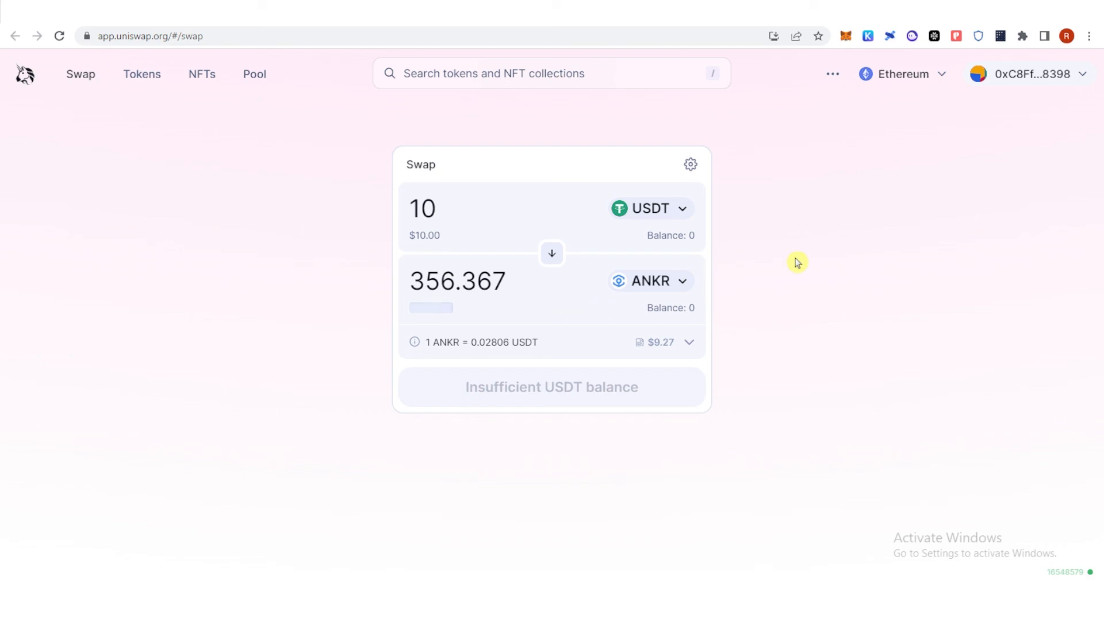
mouse_move(759, 512)
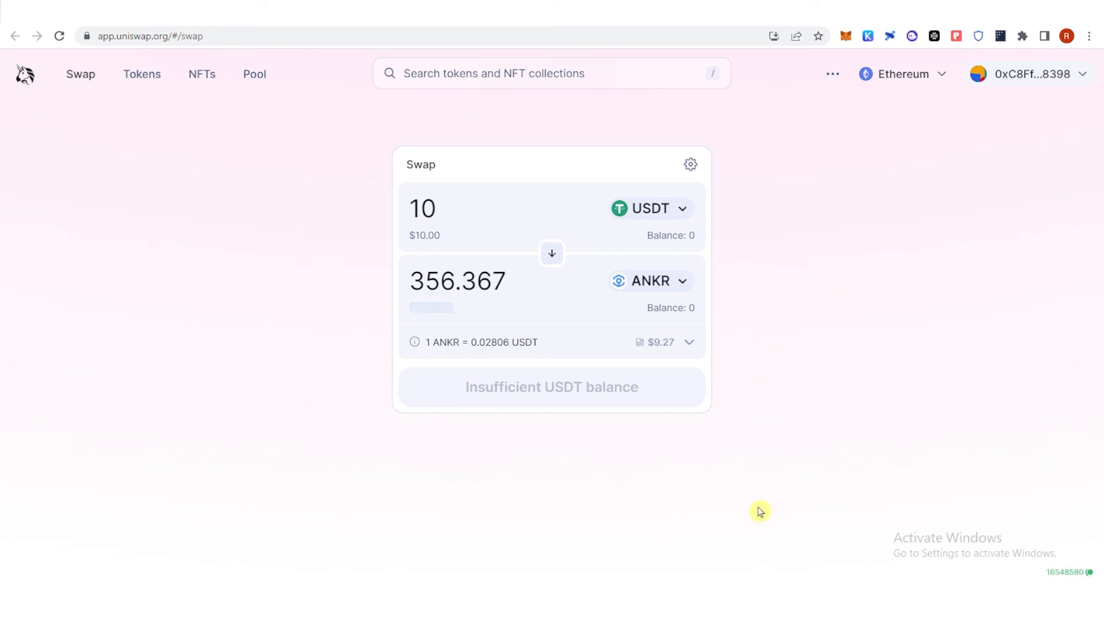